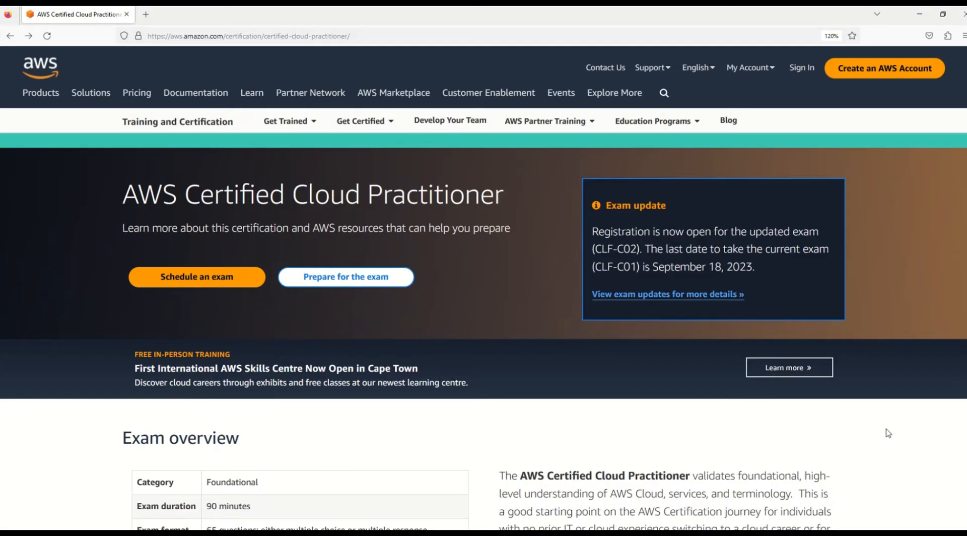
pyautogui.moveTo(893, 416)
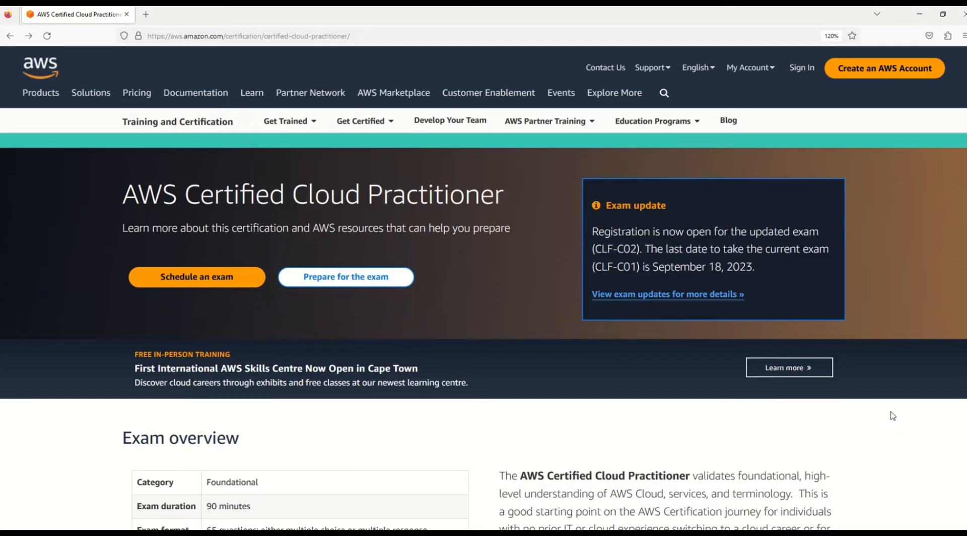
# Highlight the description phrases on understanding the AWS Cloud, prior IT experience and line-of-business employees.
pyautogui.scroll(-3)
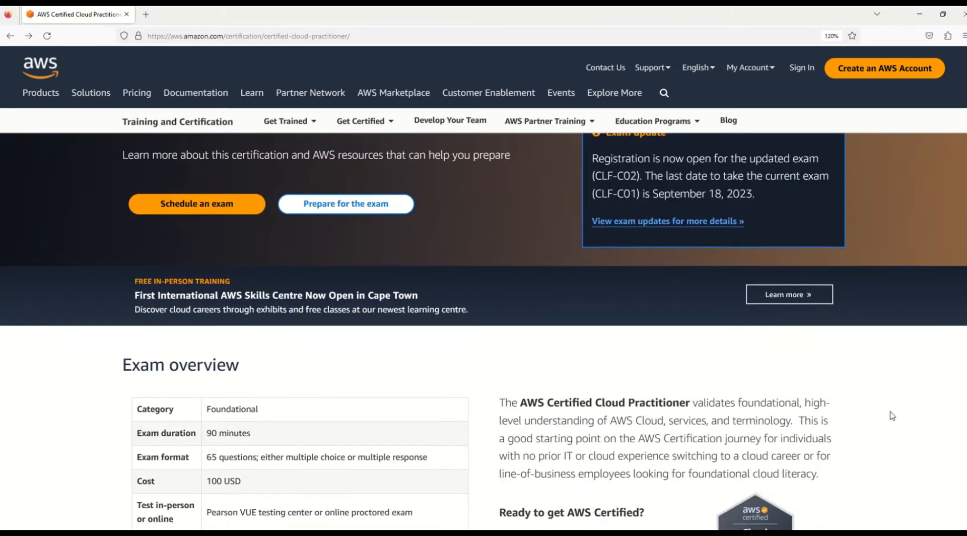
pyautogui.scroll(-3)
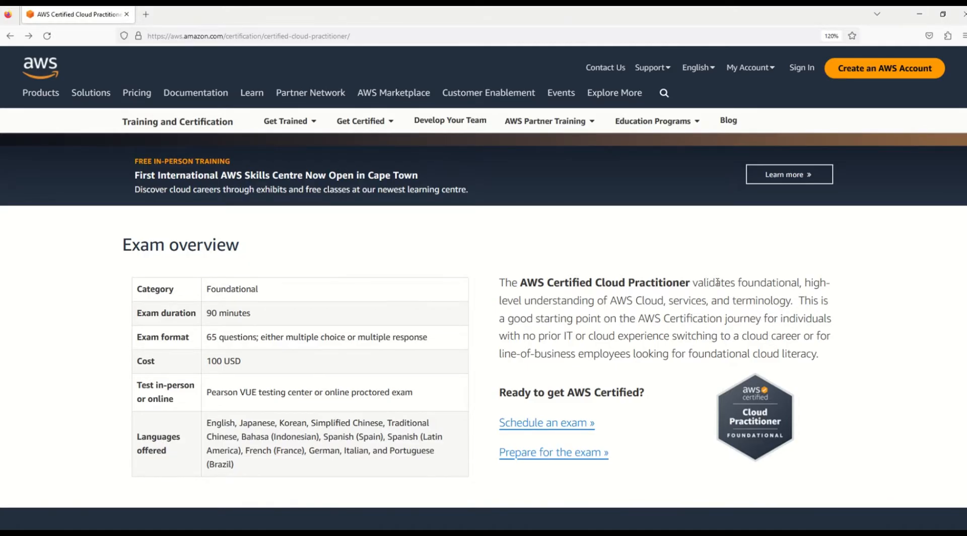
pyautogui.moveTo(558, 301); pyautogui.dragTo(650, 300)
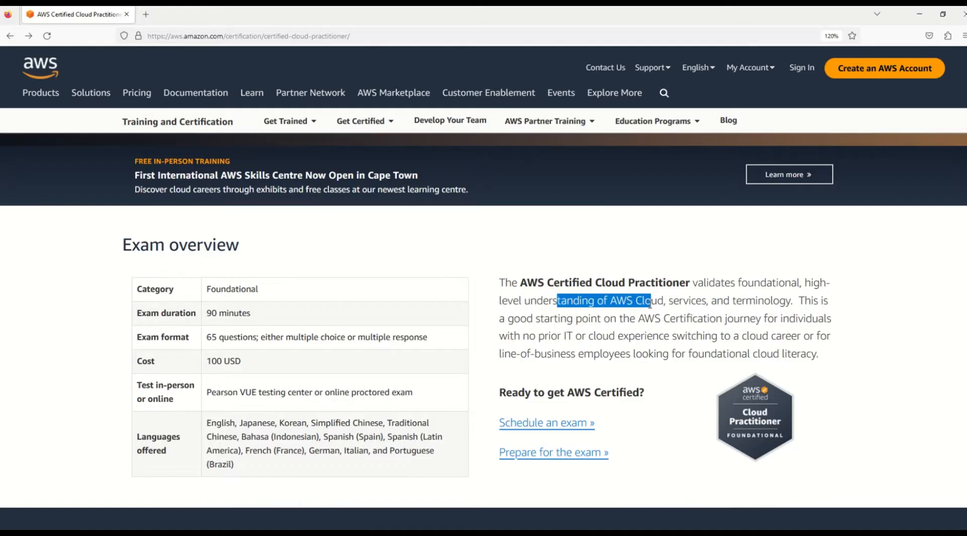
pyautogui.moveTo(651, 301); pyautogui.dragTo(747, 296)
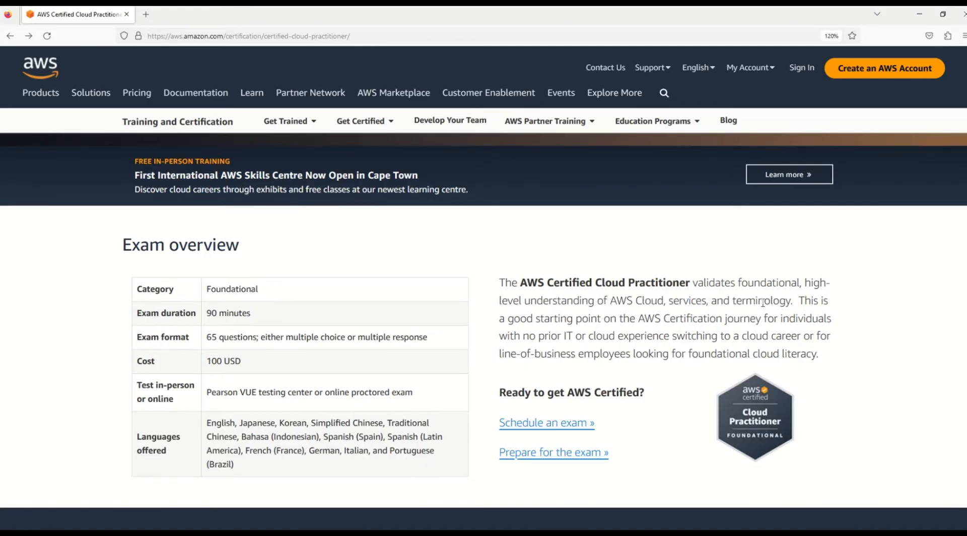
pyautogui.doubleClick(761, 301)
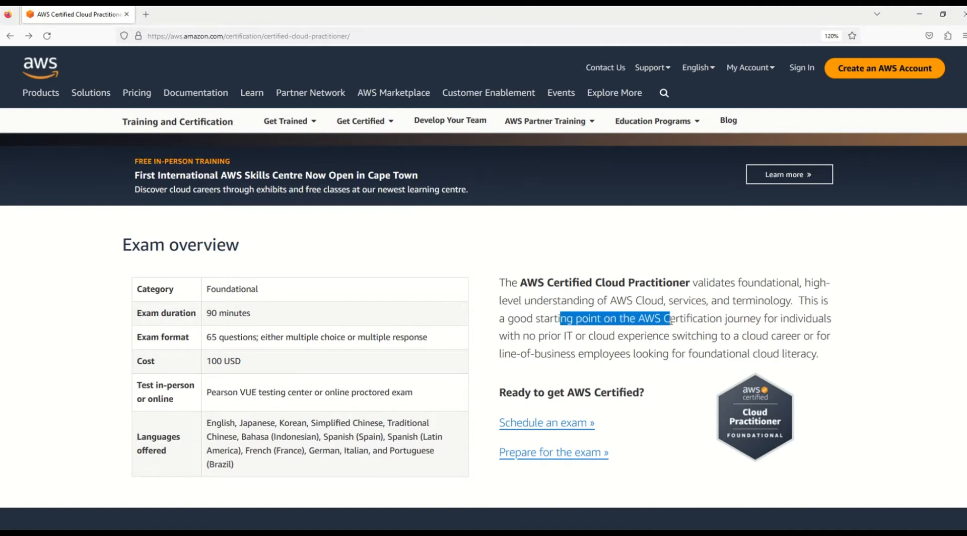
pyautogui.moveTo(667, 319); pyautogui.dragTo(679, 318)
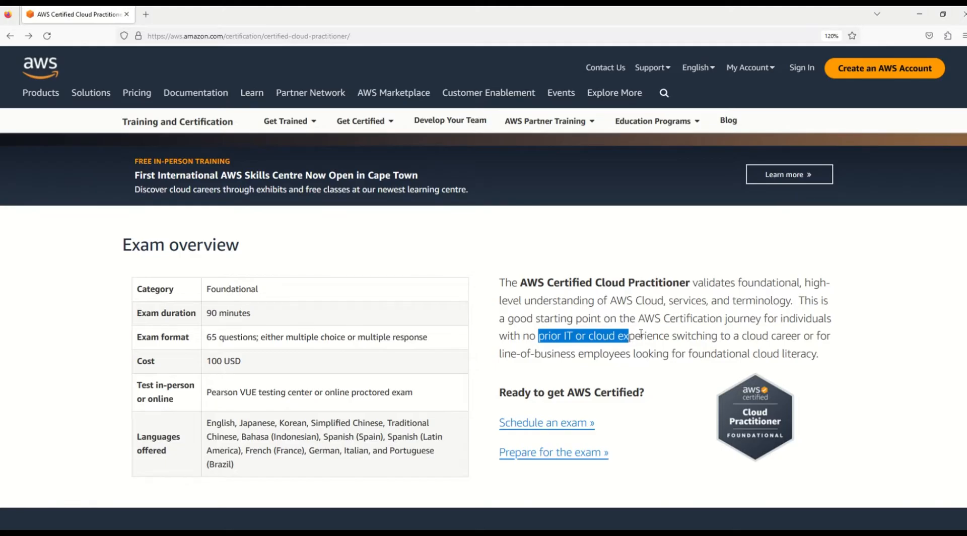
pyautogui.moveTo(629, 336); pyautogui.dragTo(781, 337)
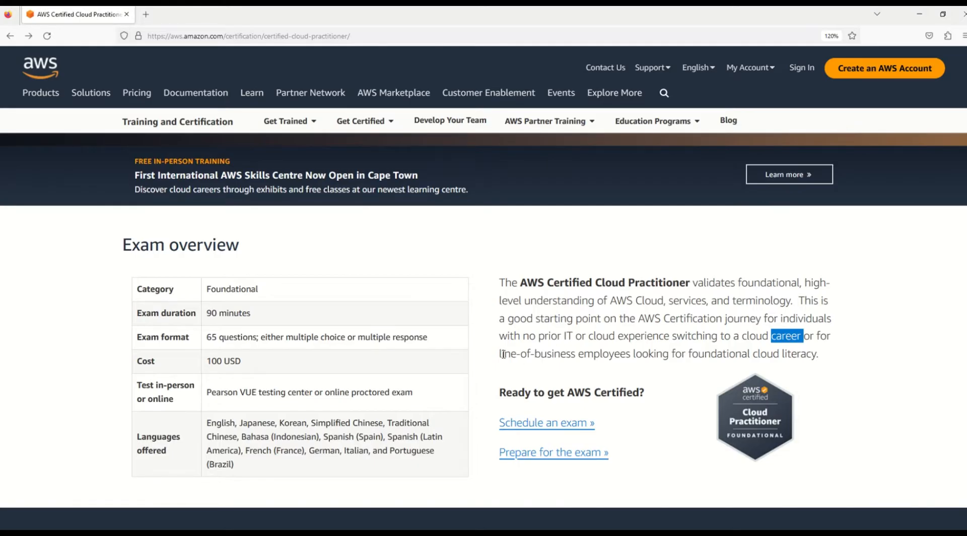
pyautogui.moveTo(500, 354); pyautogui.dragTo(697, 353)
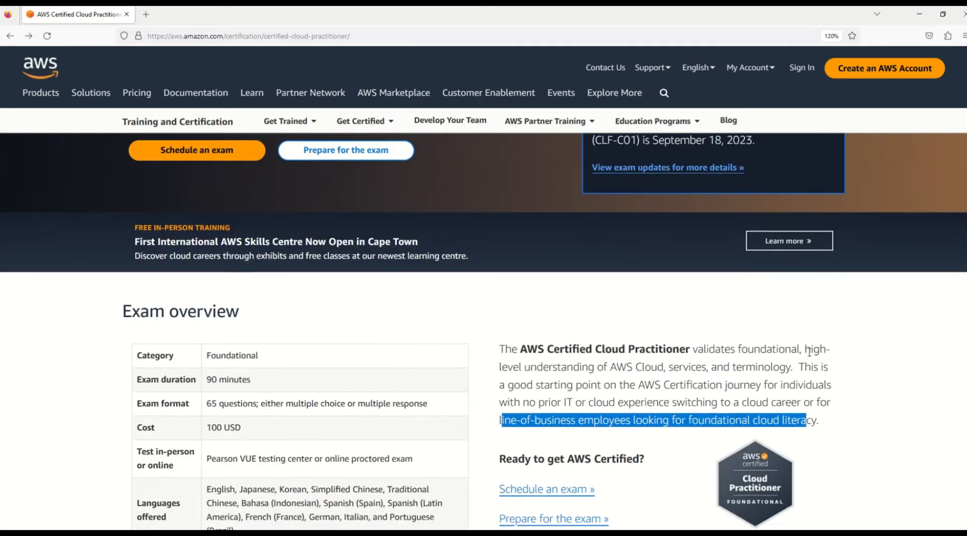
# Scroll up to the header's Exam update box about CLF-C02 registration.
pyautogui.scroll(3)
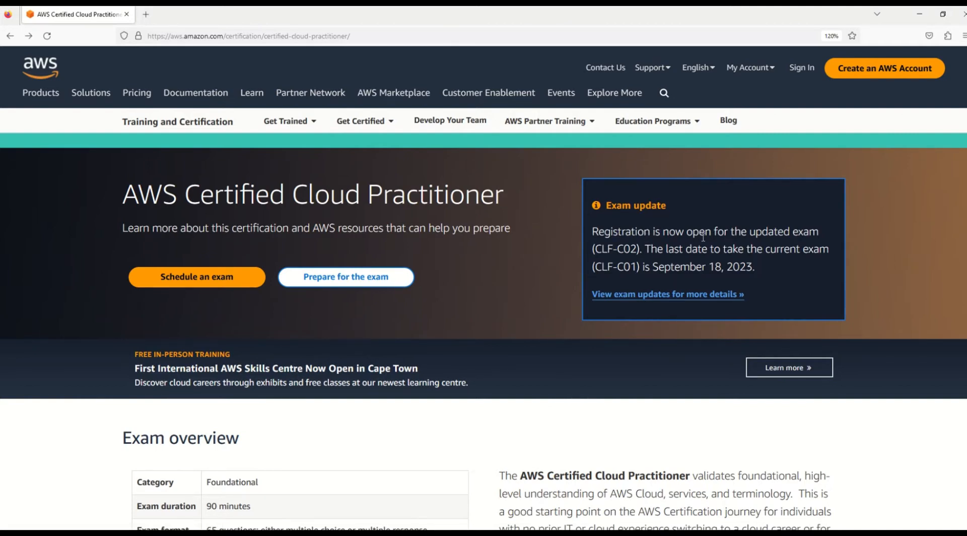
pyautogui.moveTo(762, 245)
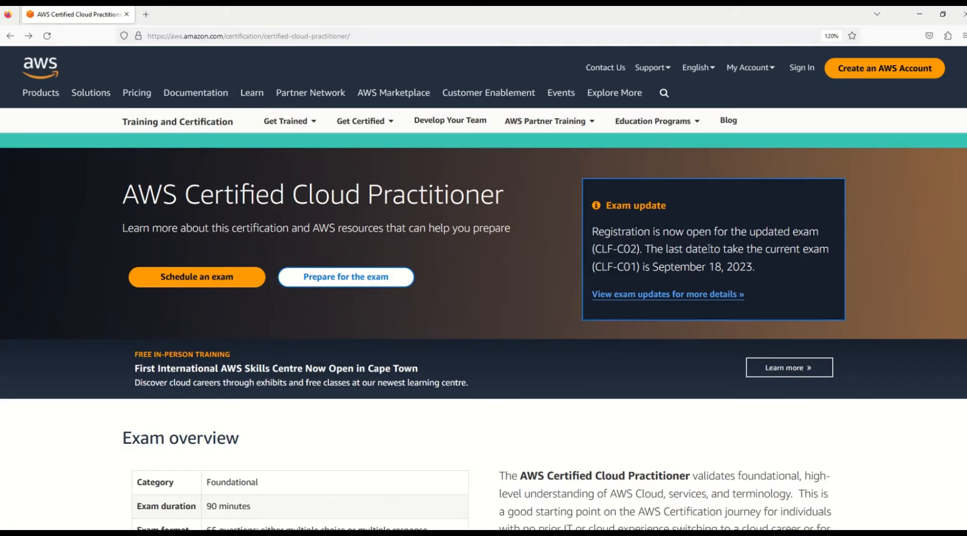
pyautogui.moveTo(683, 273)
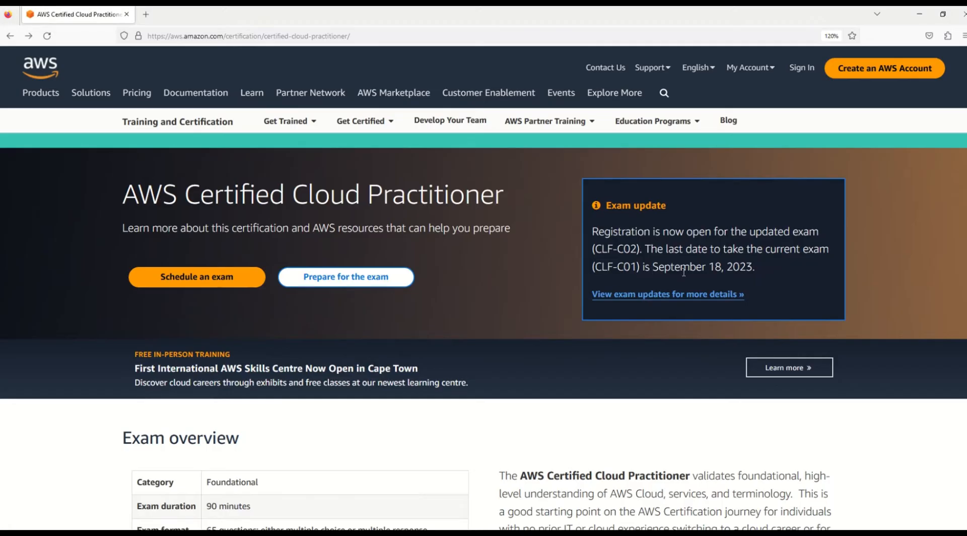
pyautogui.moveTo(761, 273)
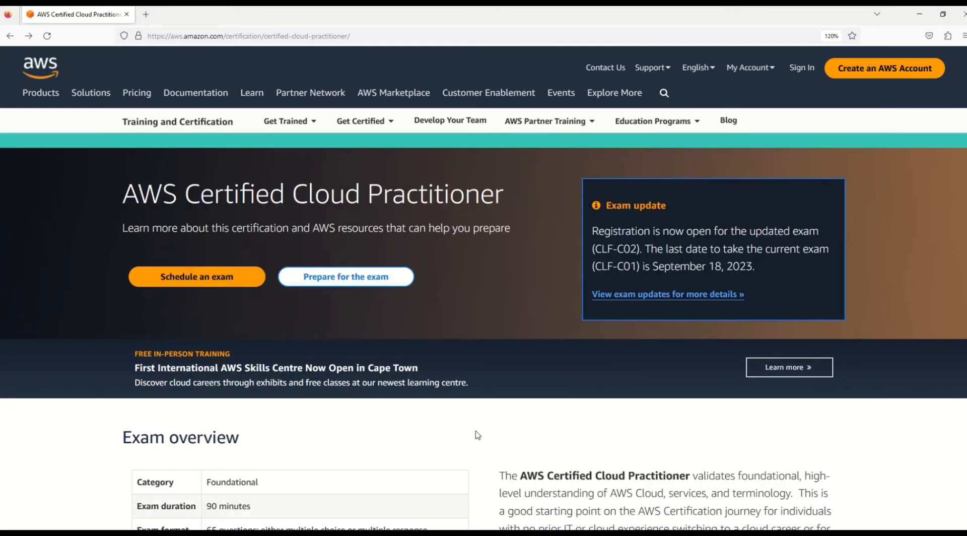
# Highlight the Foundational category, exam format and 100 USD cost in the Exam overview table.
pyautogui.scroll(-3)
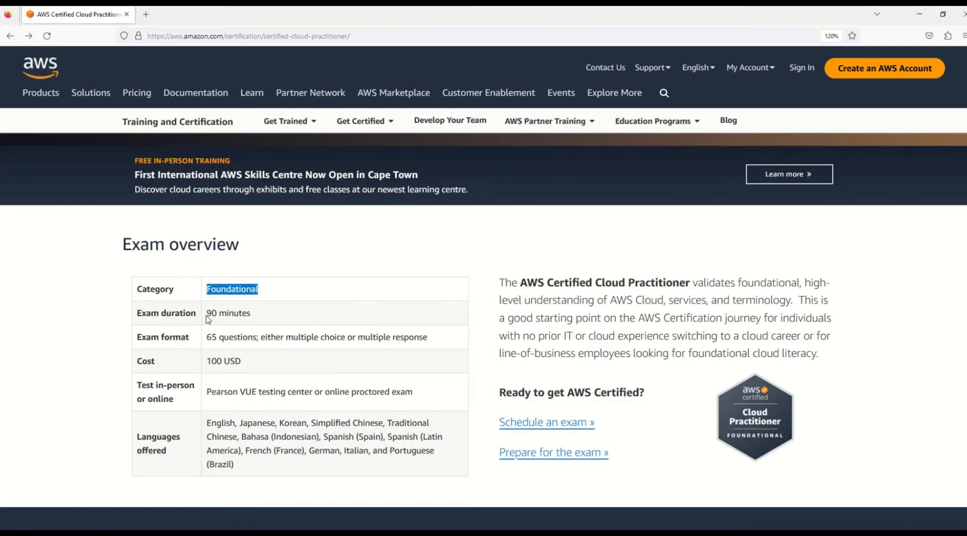
pyautogui.doubleClick(228, 313)
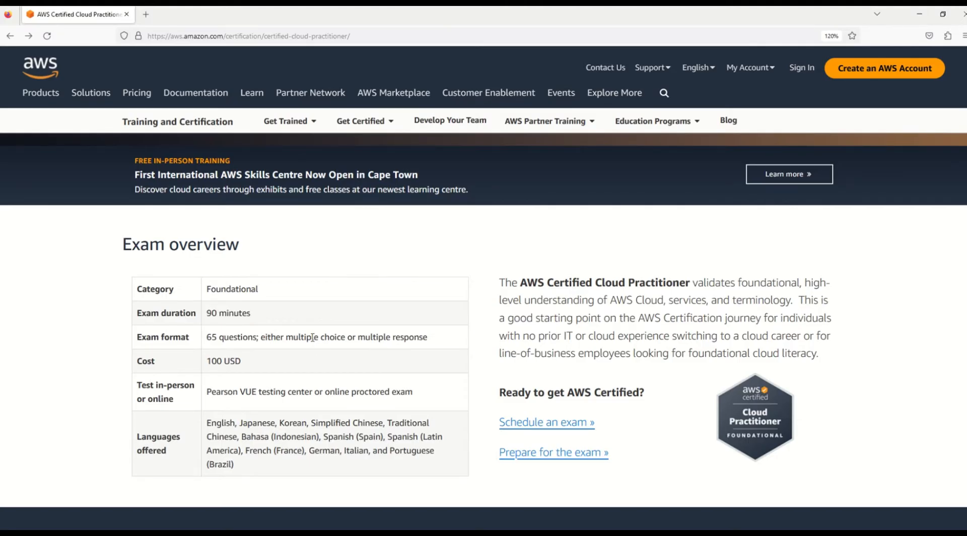
pyautogui.moveTo(312, 337); pyautogui.dragTo(427, 337)
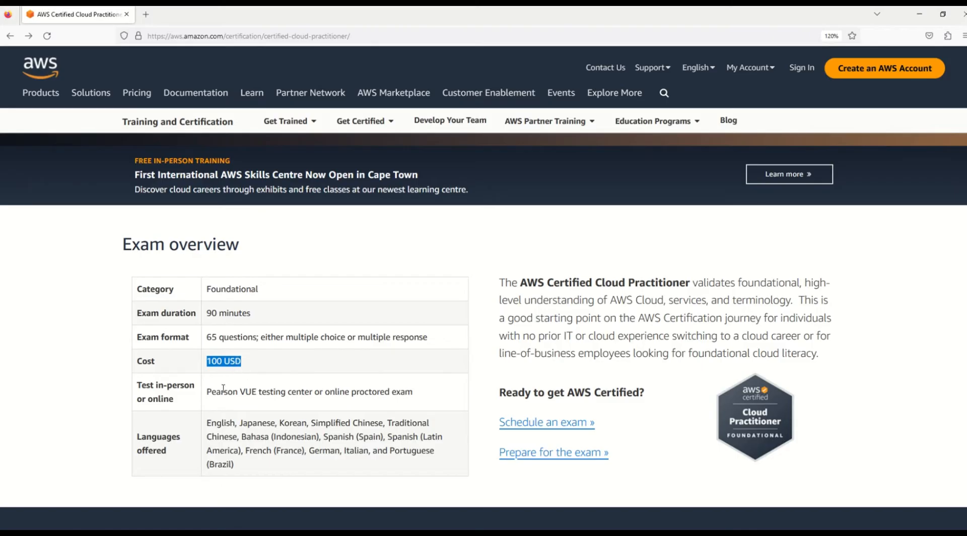
pyautogui.moveTo(219, 391); pyautogui.dragTo(314, 391)
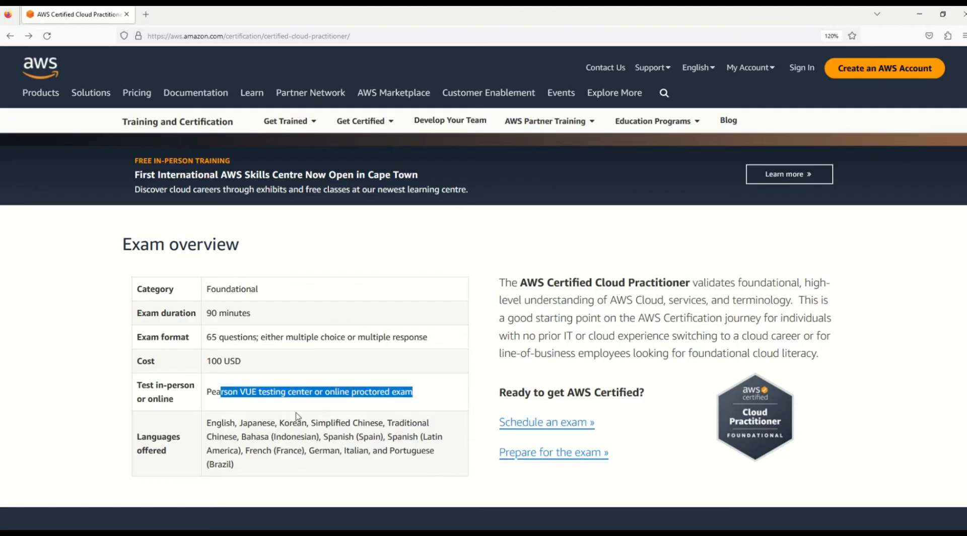
pyautogui.click(234, 423)
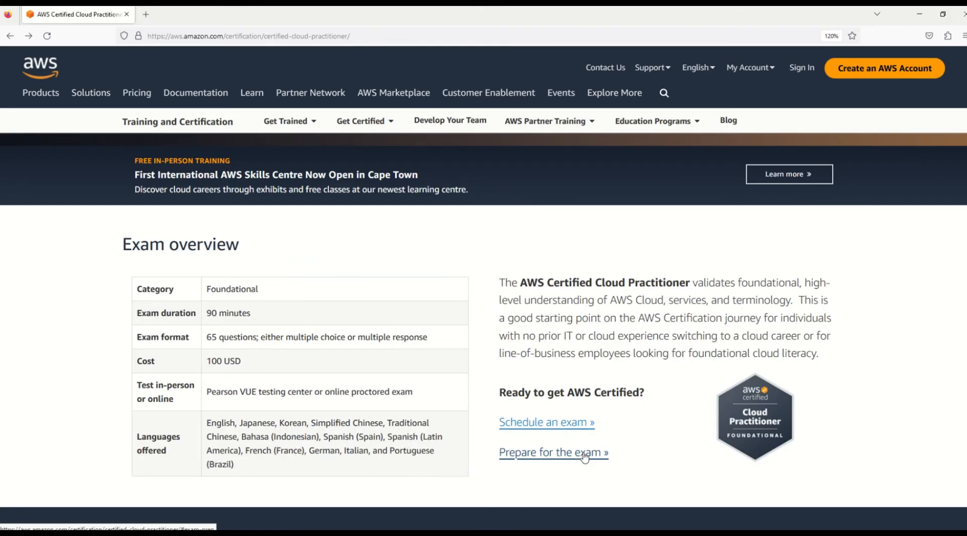
# Follow the 'Prepare for the exam' link and highlight the CLF-C01 exam code.
pyautogui.click(552, 452)
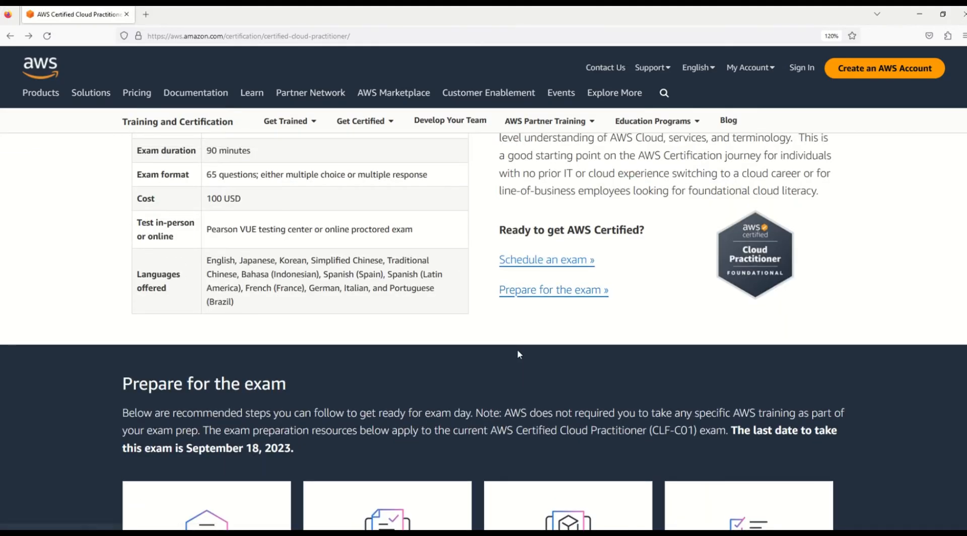
pyautogui.scroll(-3)
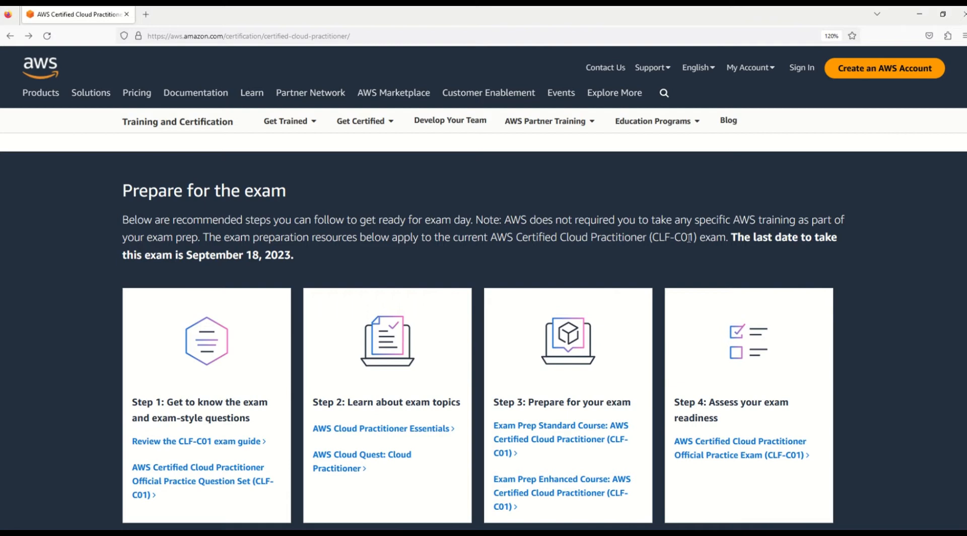
pyautogui.doubleClick(673, 236)
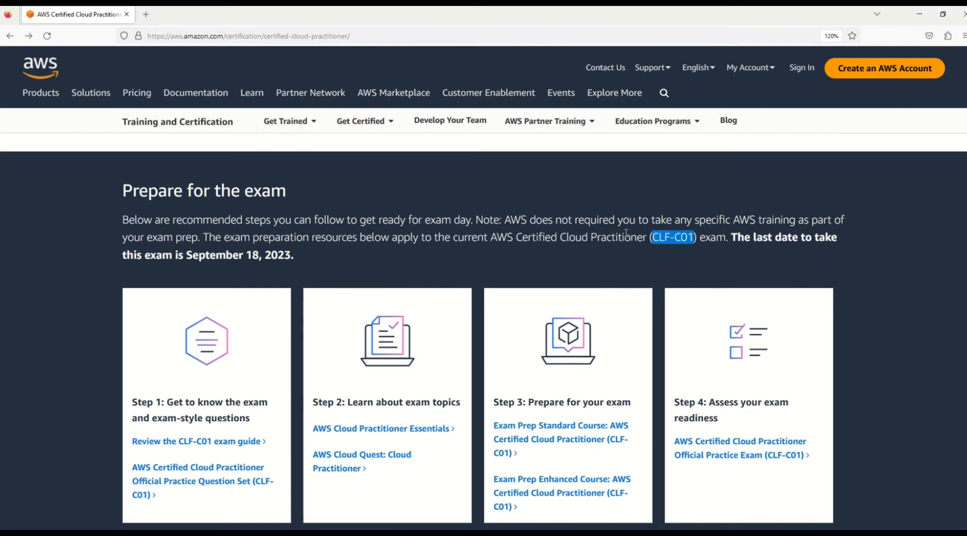
# Scroll to the CLF-C02 step cards and highlight the September 19, 2023 availability date.
pyautogui.scroll(-3)
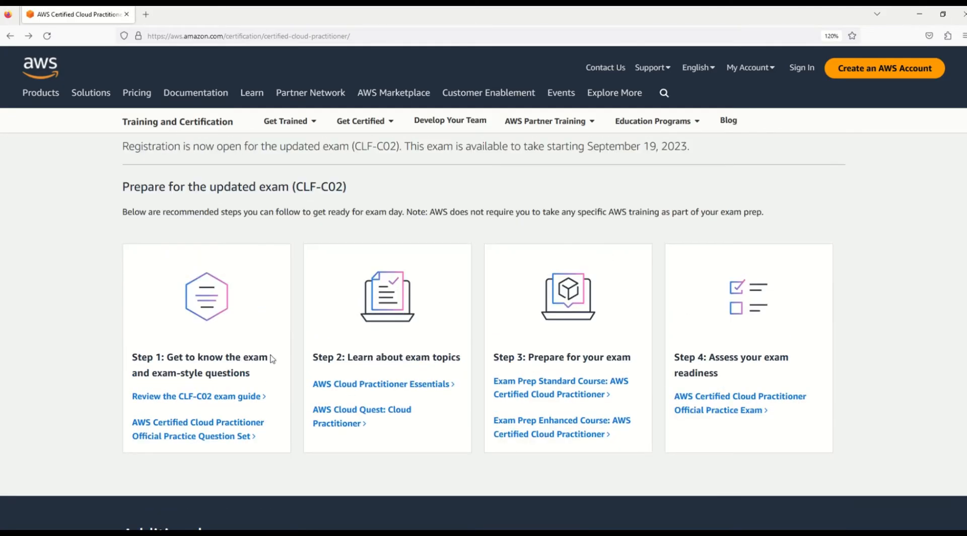
pyautogui.moveTo(282, 359)
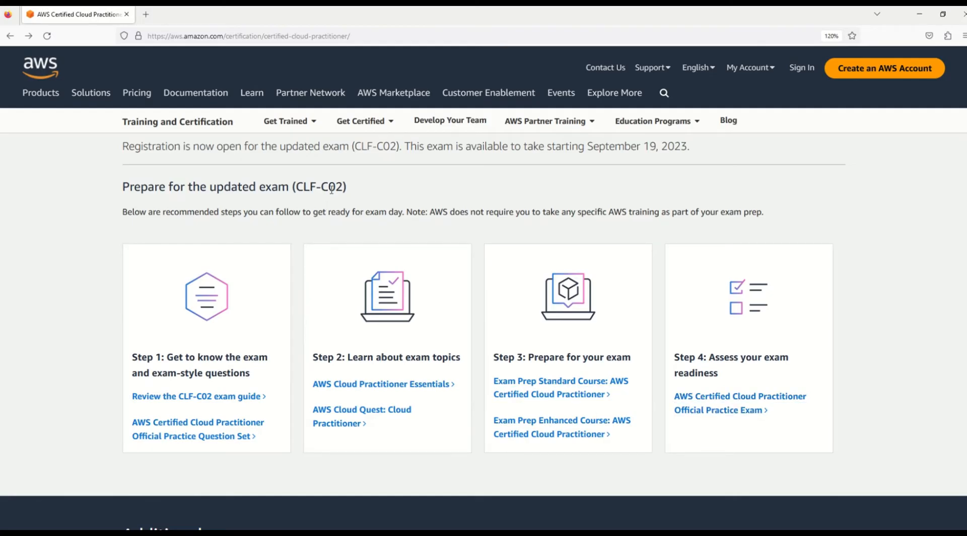
pyautogui.moveTo(606, 146); pyautogui.dragTo(693, 146)
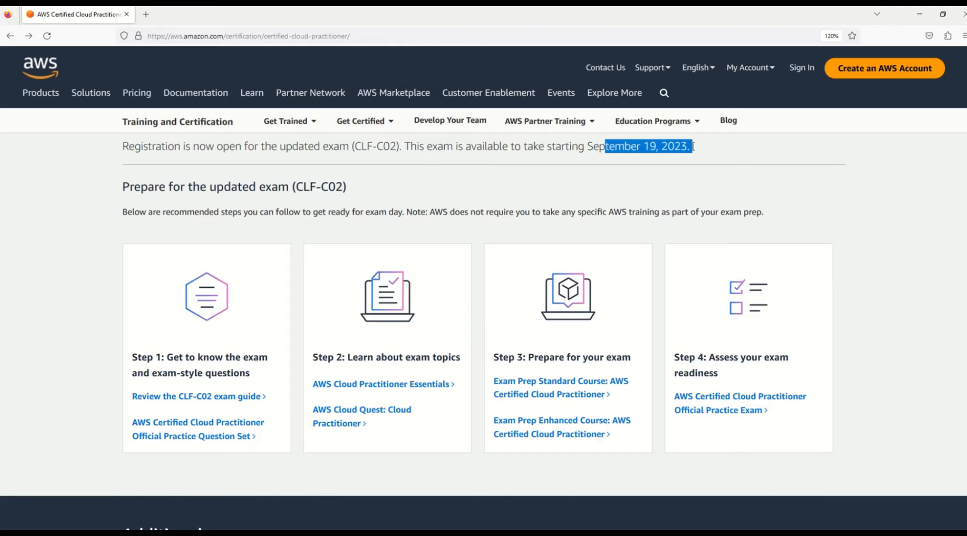
pyautogui.moveTo(388, 262)
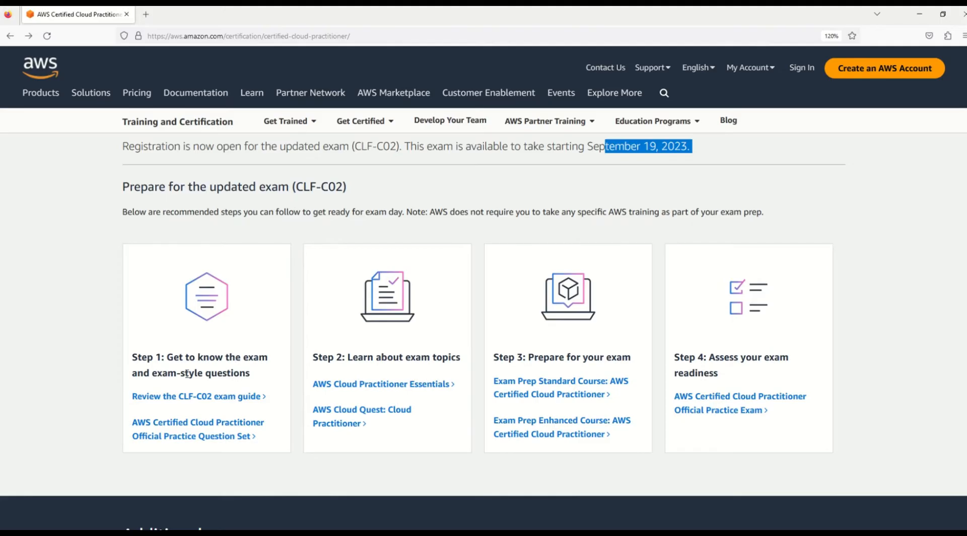
pyautogui.moveTo(371, 363)
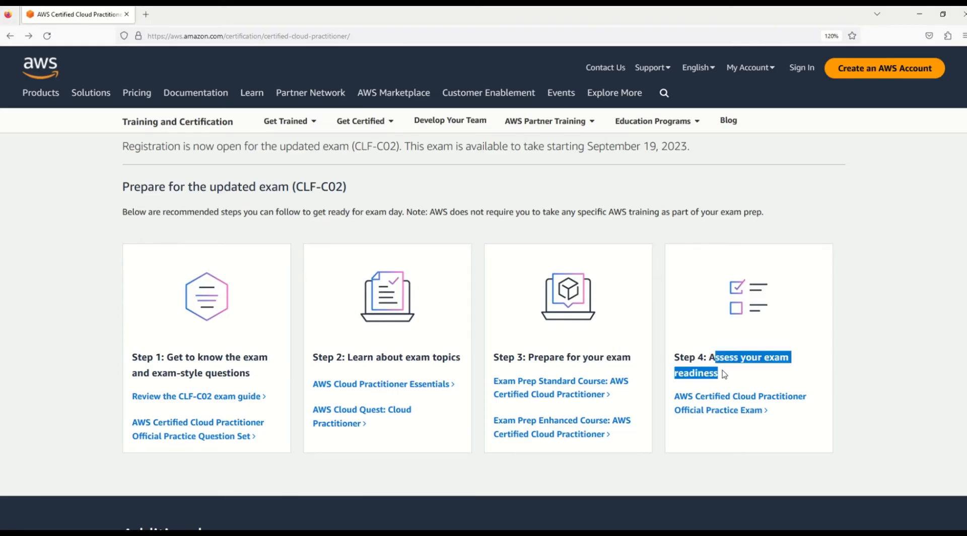
pyautogui.moveTo(185, 400)
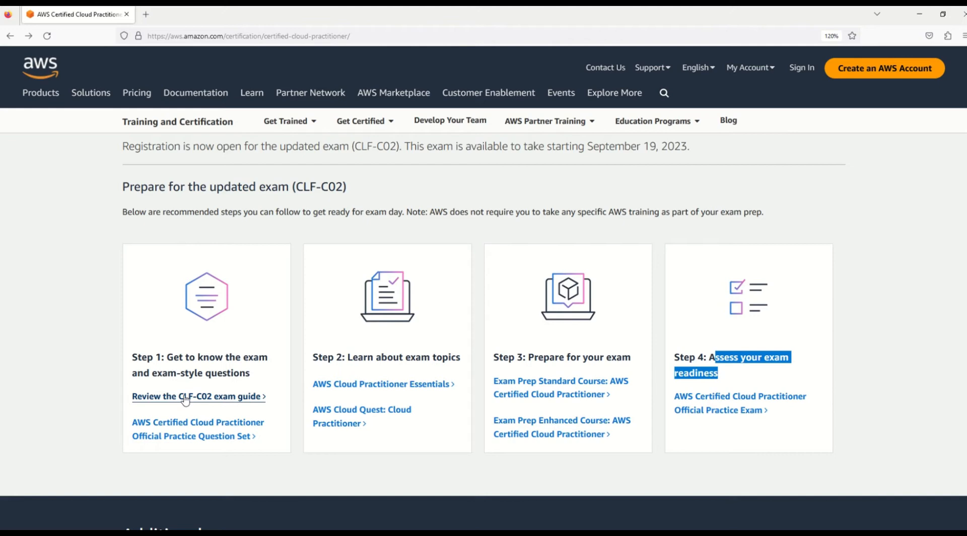
pyautogui.moveTo(207, 404)
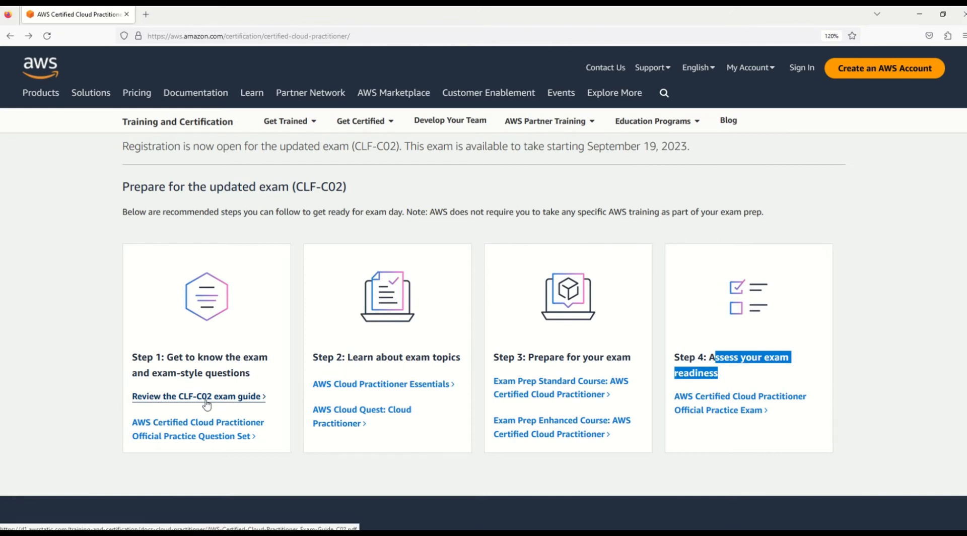
# Open the CLF-C02 exam guide PDF and scroll through pages 1–2.
pyautogui.click(195, 396)
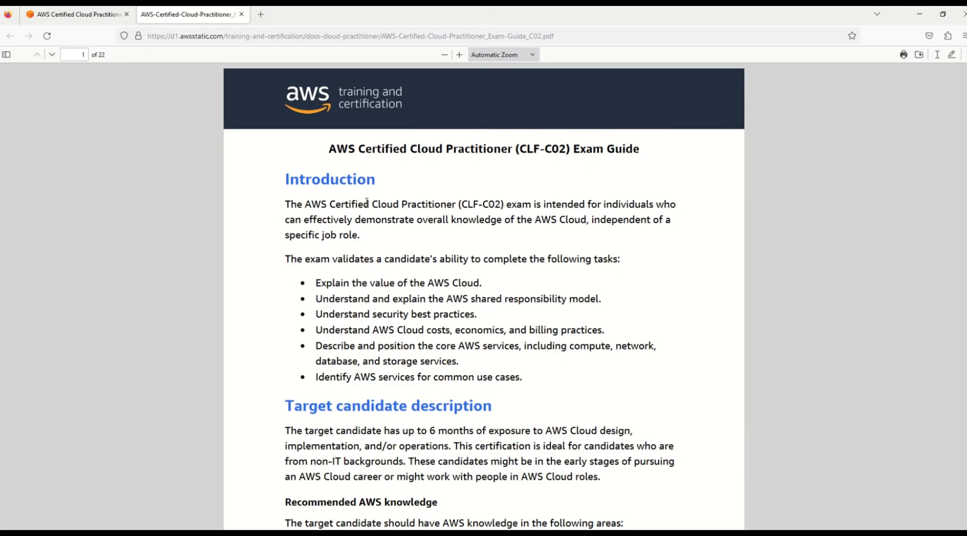
pyautogui.scroll(-3)
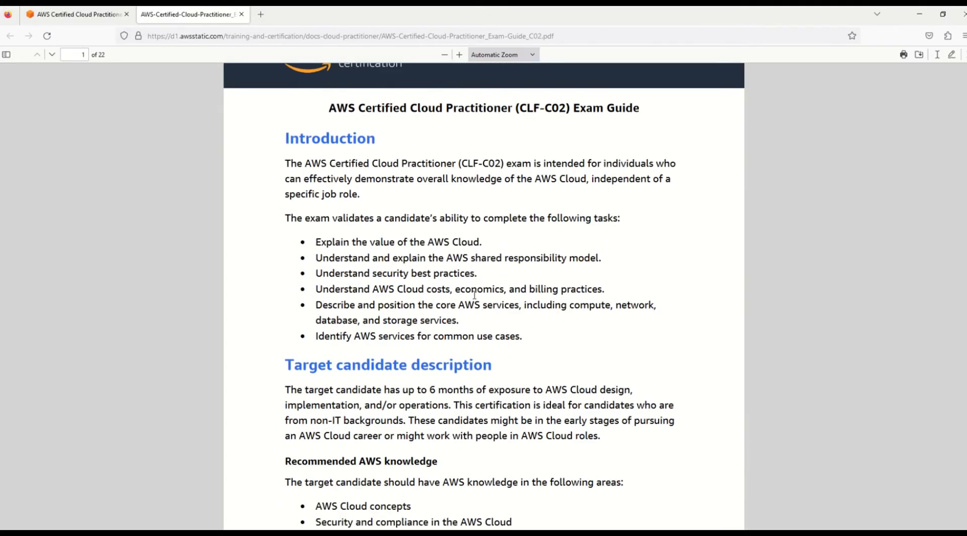
pyautogui.scroll(-3)
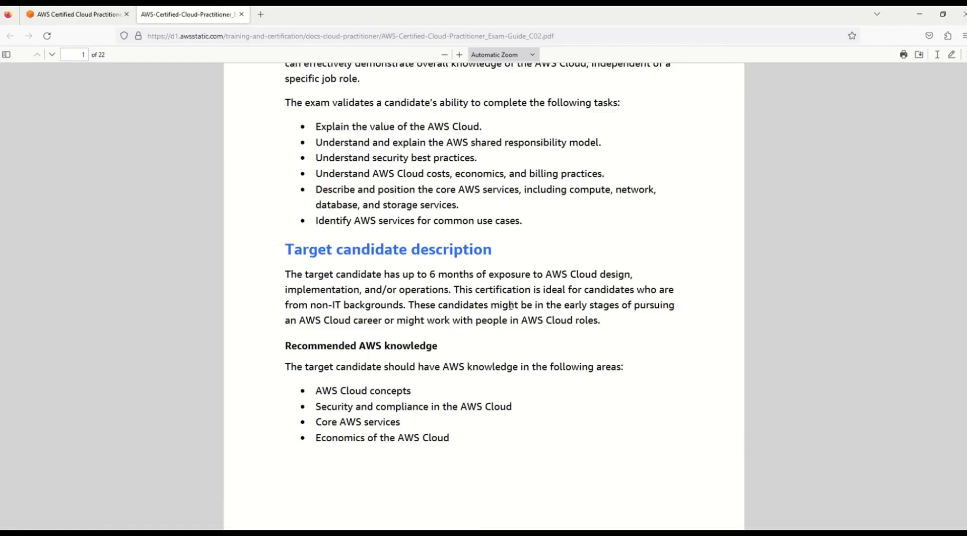
pyautogui.scroll(-3)
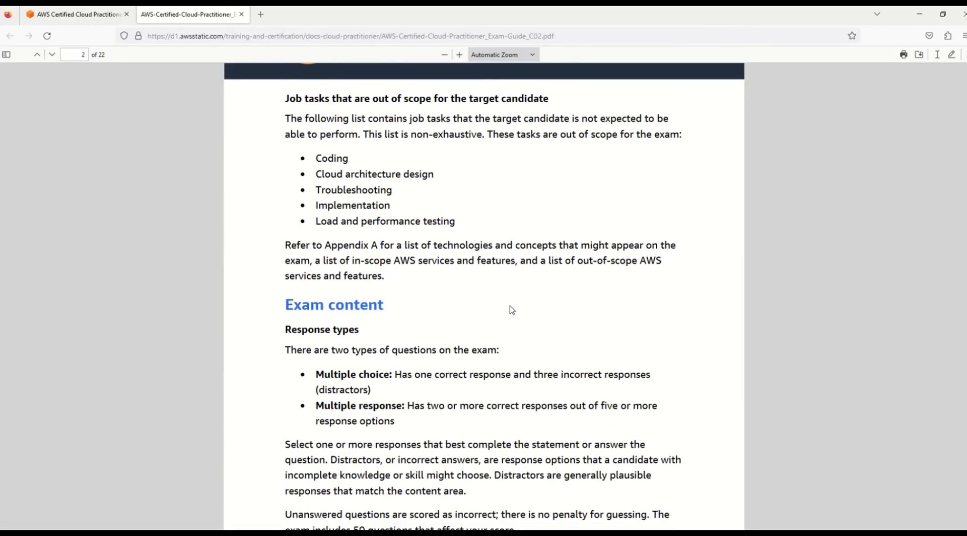
pyautogui.scroll(-3)
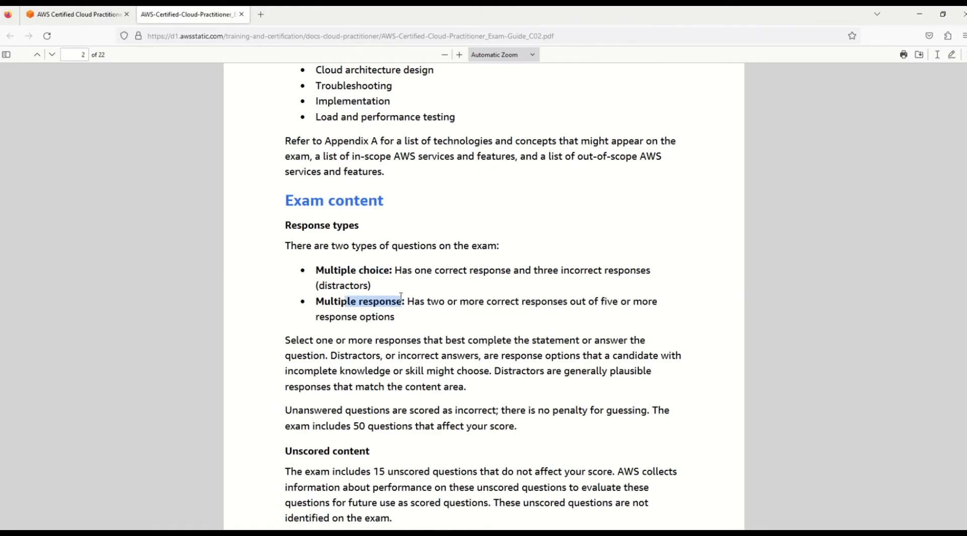
pyautogui.scroll(-3)
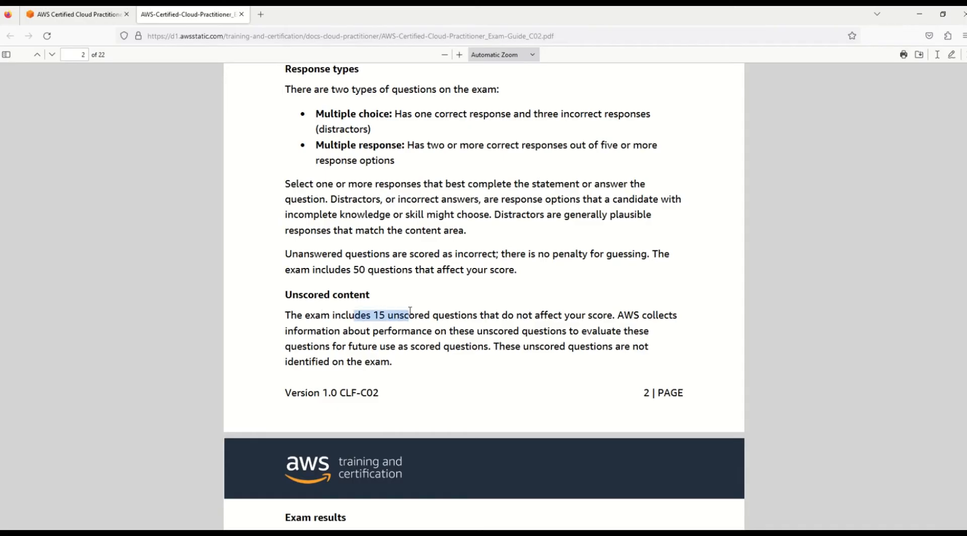
# Highlight the Unscored content lines about 15 unscored, unidentified questions.
pyautogui.moveTo(410, 311); pyautogui.dragTo(550, 319)
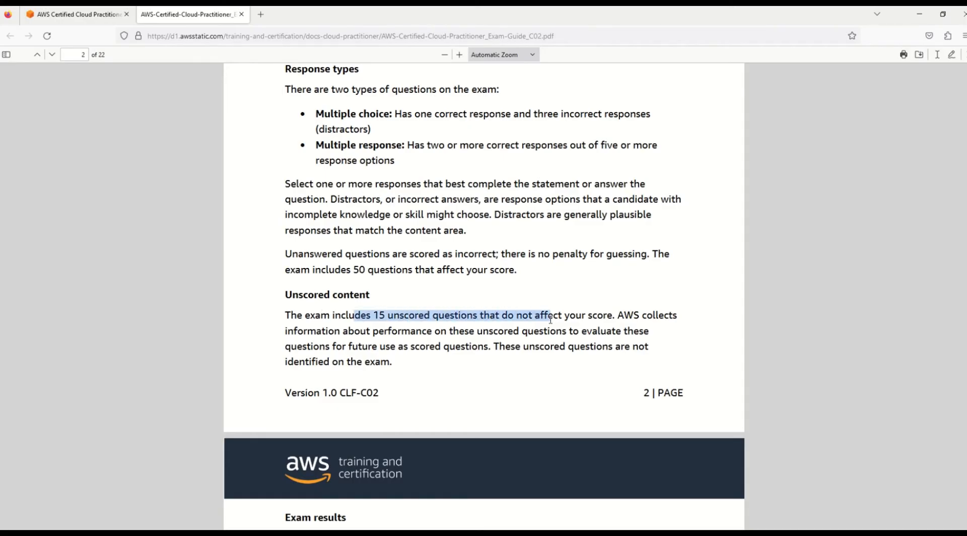
pyautogui.click(620, 311)
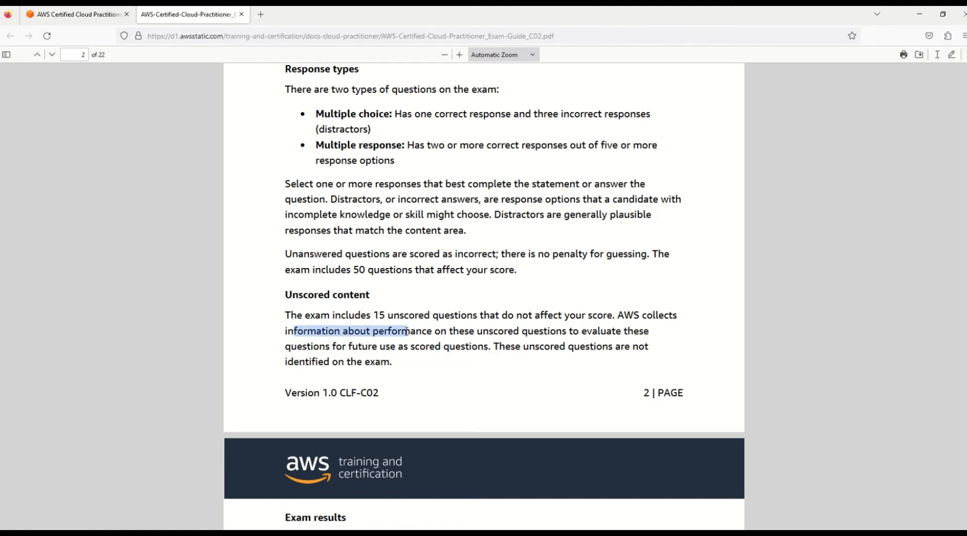
pyautogui.moveTo(407, 331); pyautogui.dragTo(573, 331)
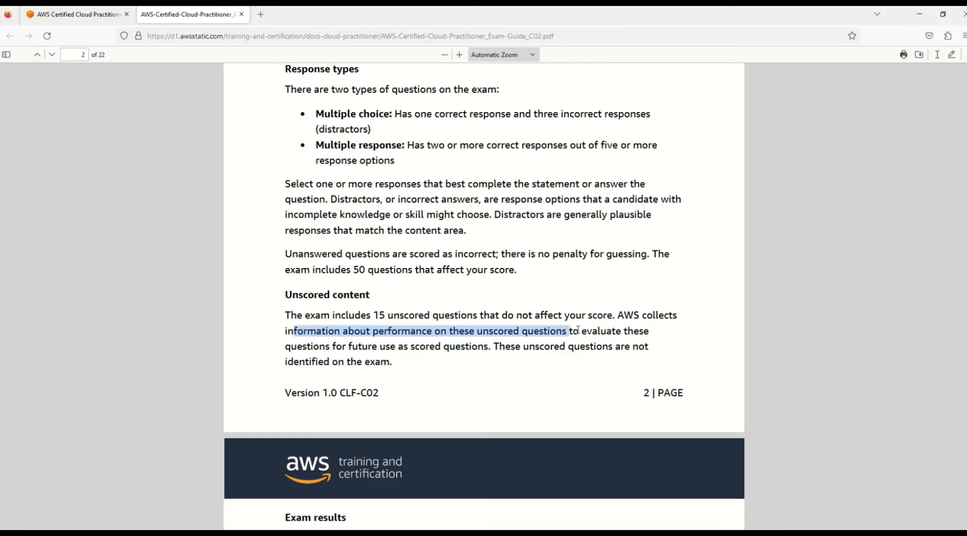
pyautogui.moveTo(568, 331); pyautogui.dragTo(640, 331)
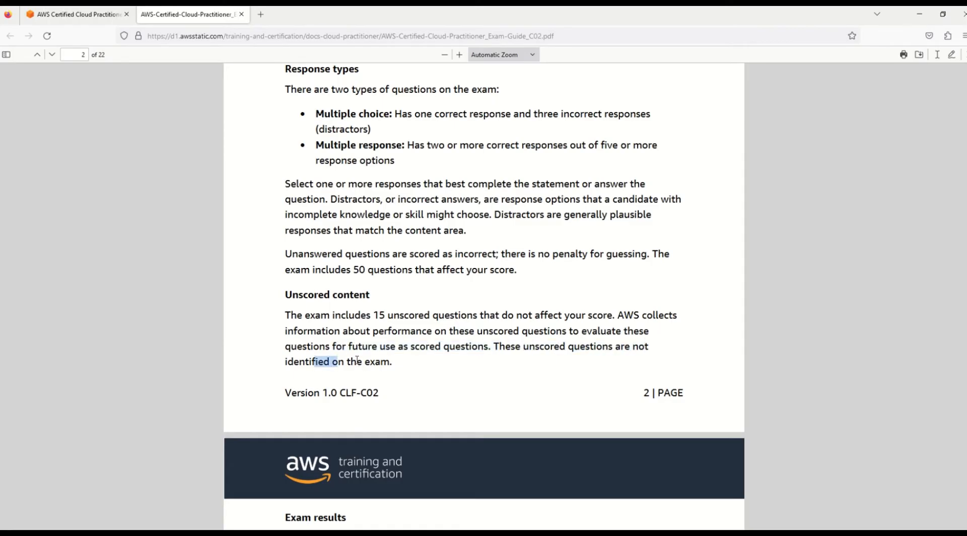
pyautogui.moveTo(314, 361); pyautogui.dragTo(379, 361)
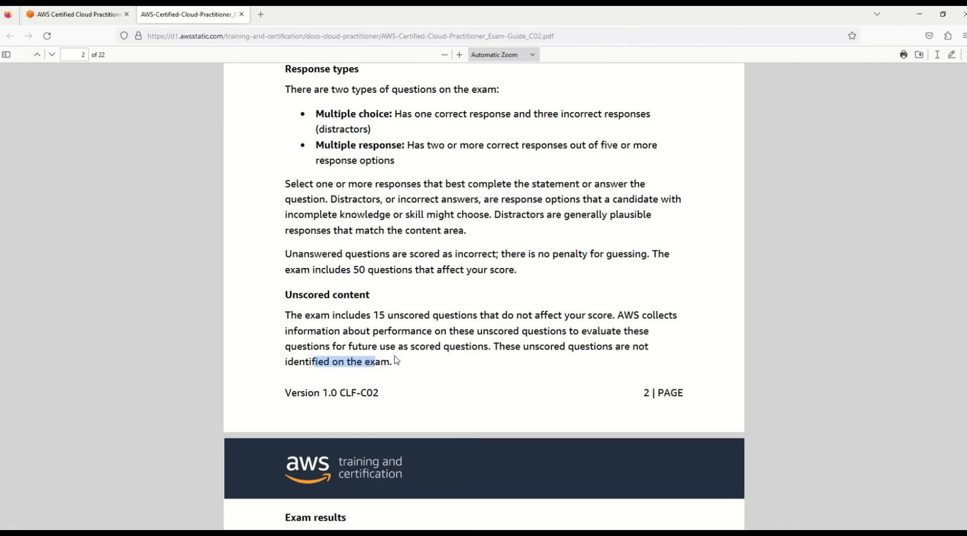
# Highlight the 700 passing score and the Billing, Pricing, and Support domain.
pyautogui.scroll(-3)
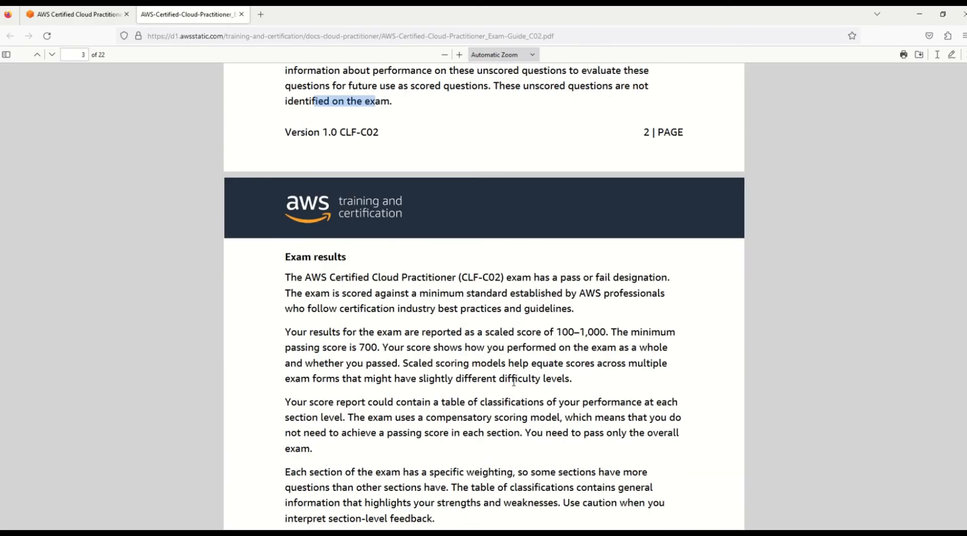
pyautogui.scroll(-3)
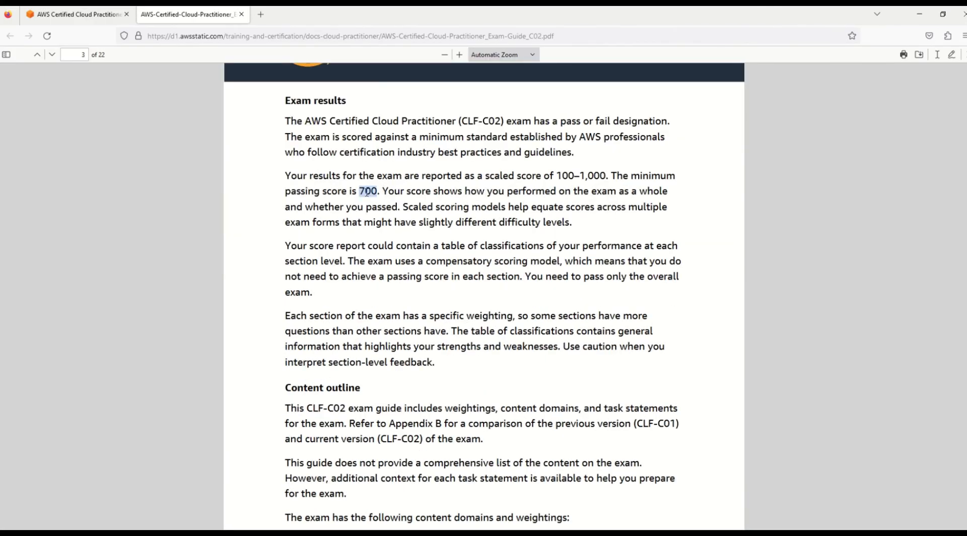
pyautogui.doubleClick(341, 388)
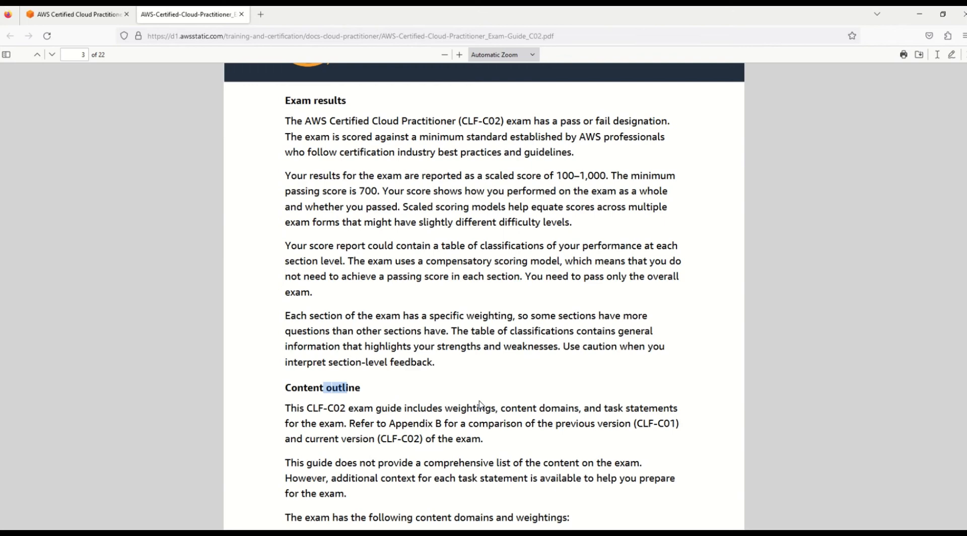
pyautogui.scroll(-3)
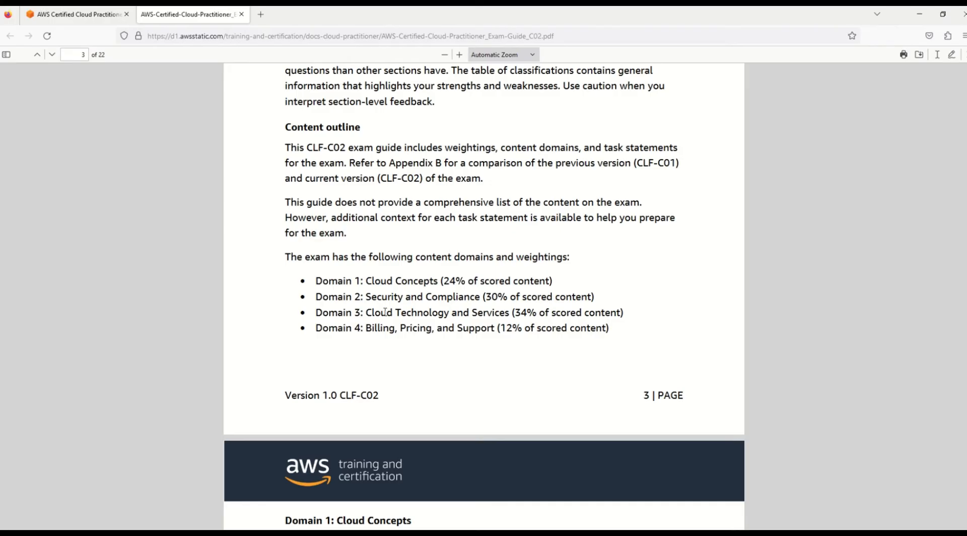
pyautogui.moveTo(386, 313); pyautogui.dragTo(511, 313)
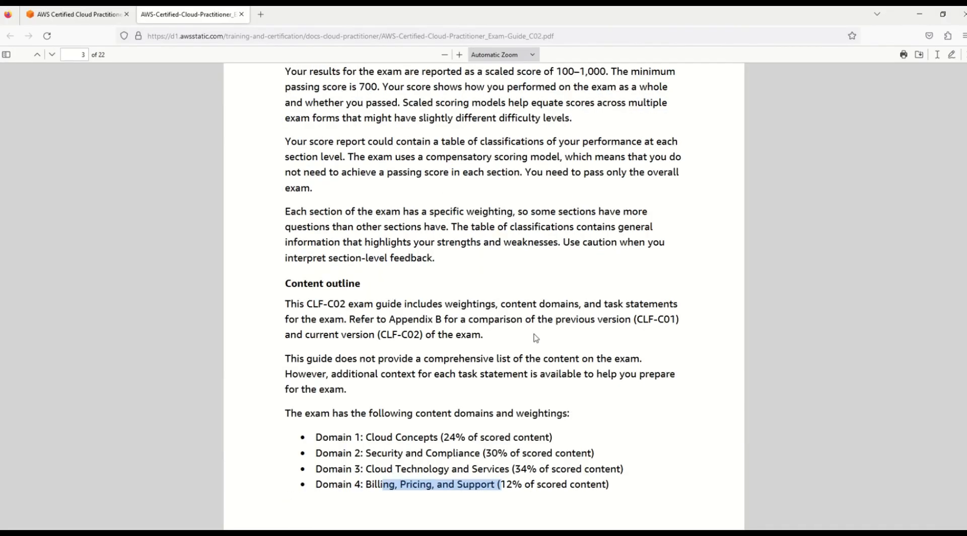
# Scroll through the Domain 1 tasks, then return to the Cloud Practitioner tab.
pyautogui.scroll(-3)
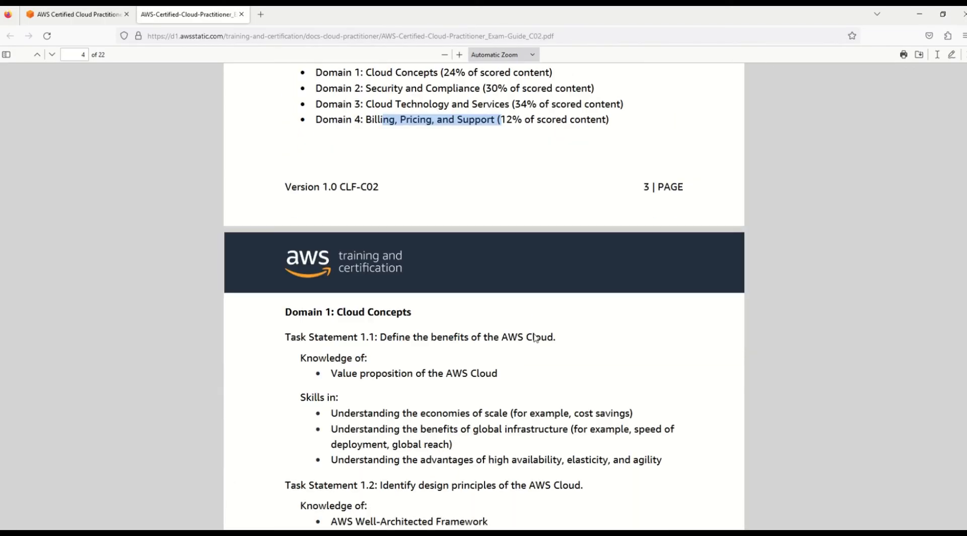
pyautogui.scroll(-3)
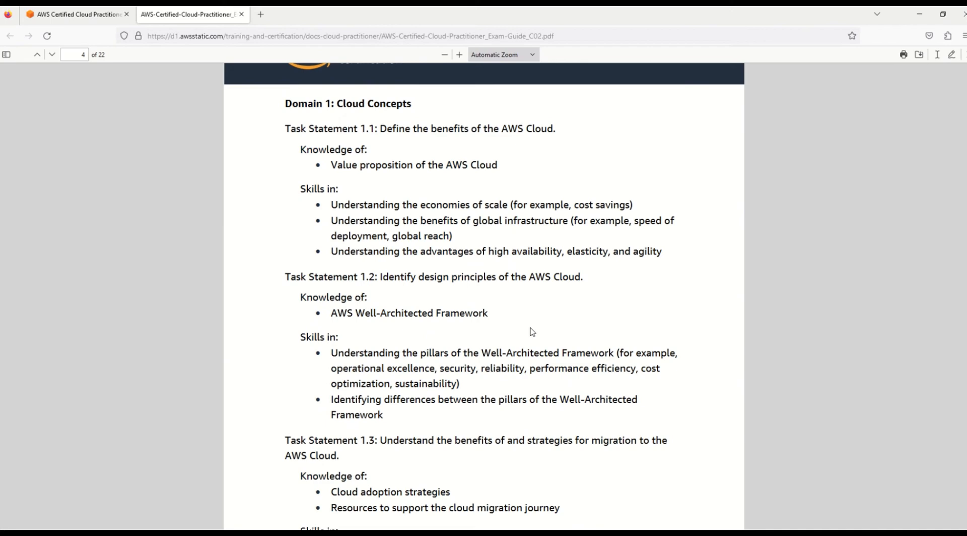
pyautogui.moveTo(412, 297)
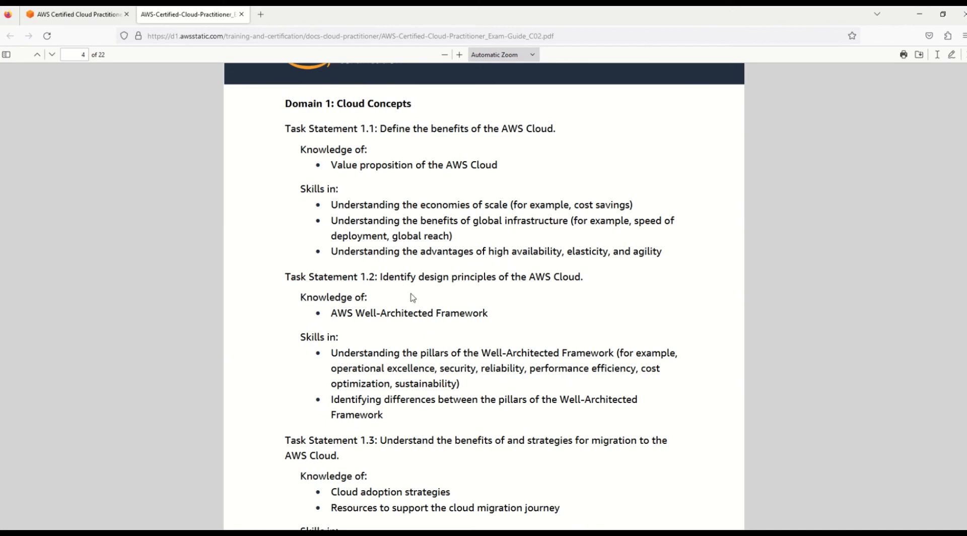
pyautogui.click(74, 13)
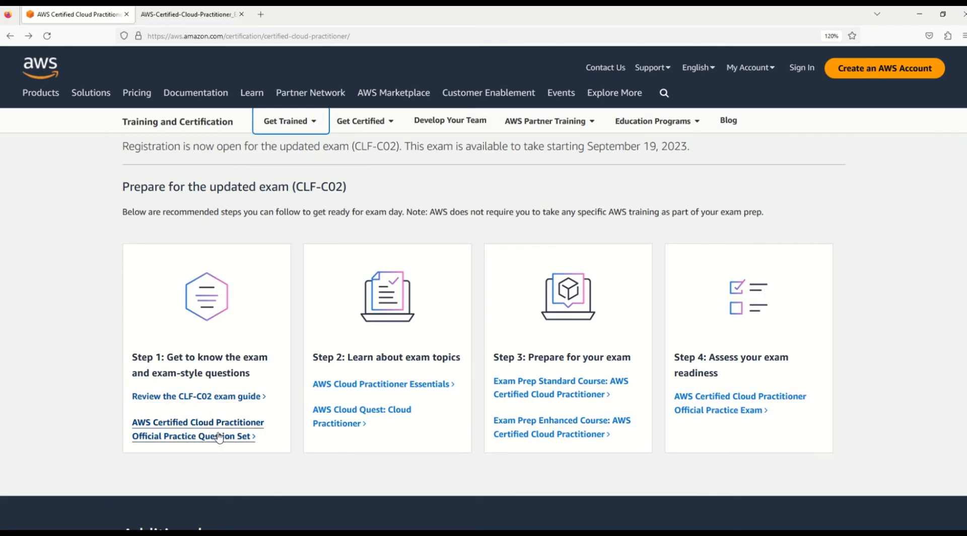
# Open the Official Practice Question Set in Skill Builder, then return to the certification tab.
pyautogui.click(198, 429)
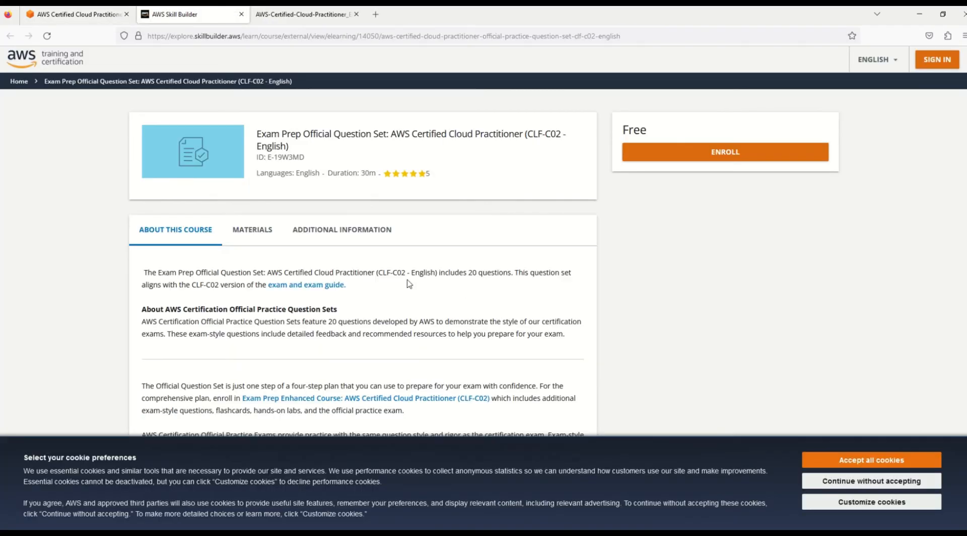
pyautogui.doubleClick(331, 135)
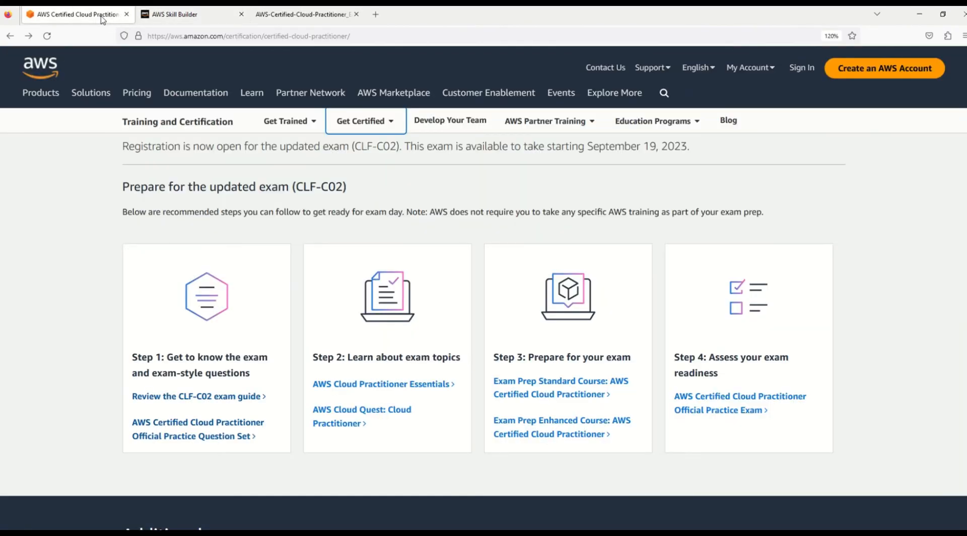
pyautogui.moveTo(561, 368)
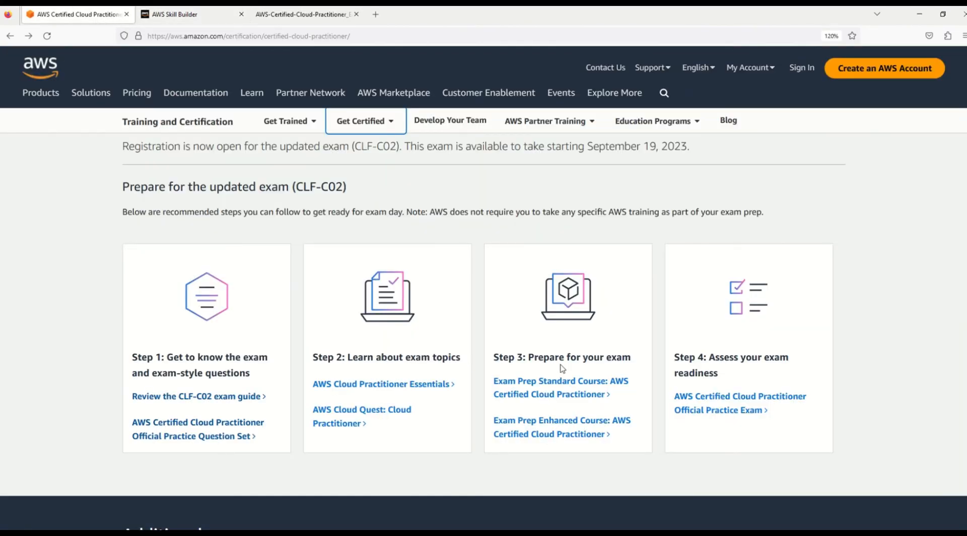